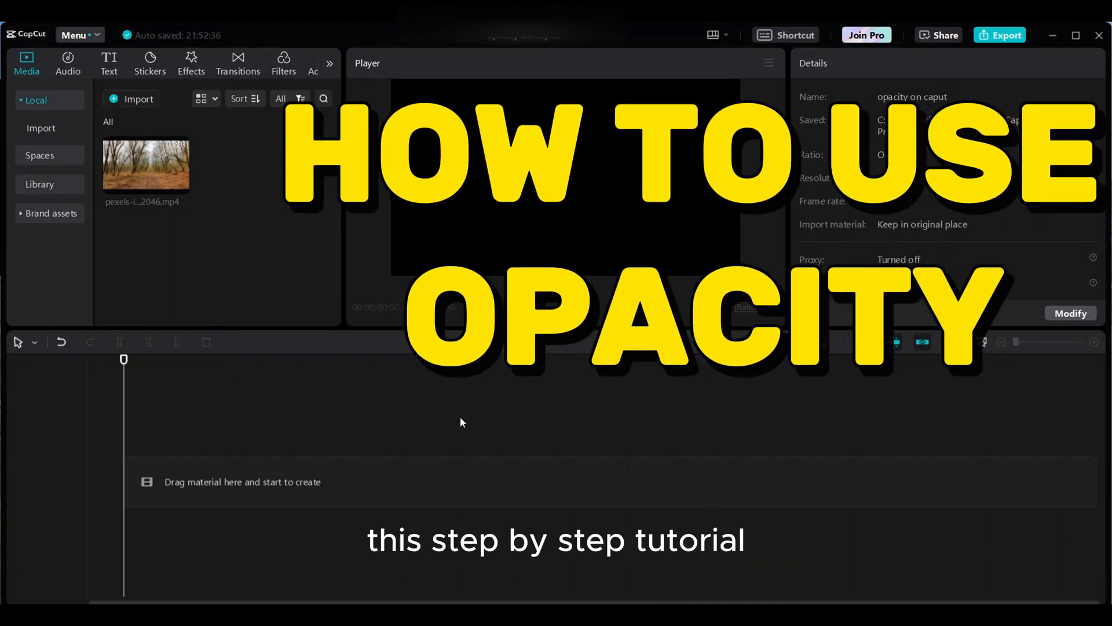
{"action": "mouse_move", "coordinate": [241, 184]}
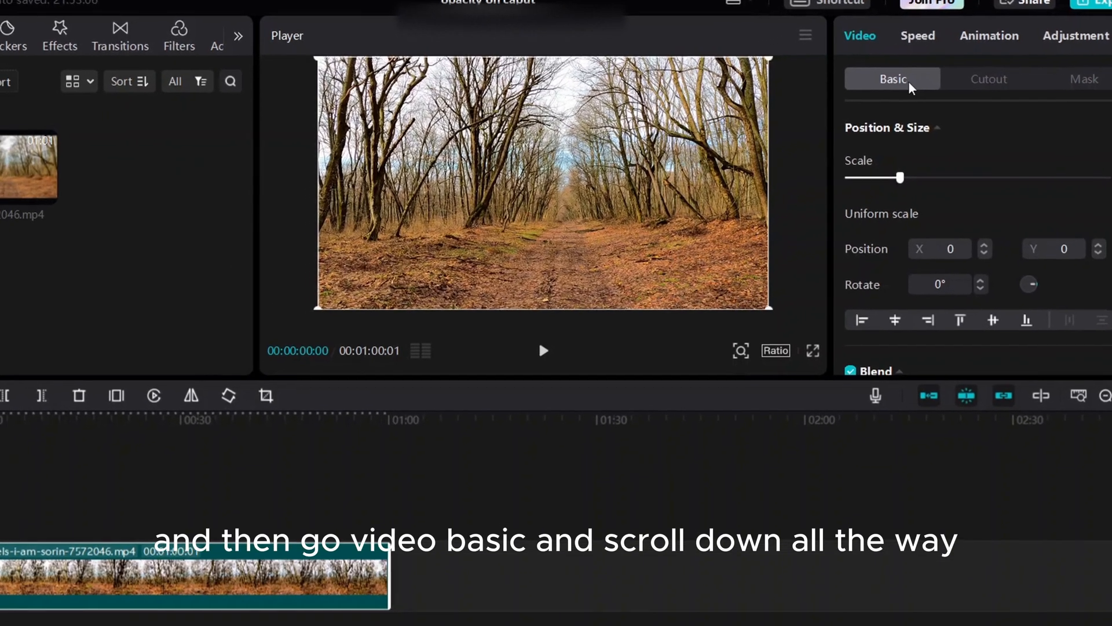
Scroll the Video Basic panel down to the Blend section showing Normal mode at 100% opacity
{"action": "scroll", "scroll_direction": "down", "scroll_amount": 3}
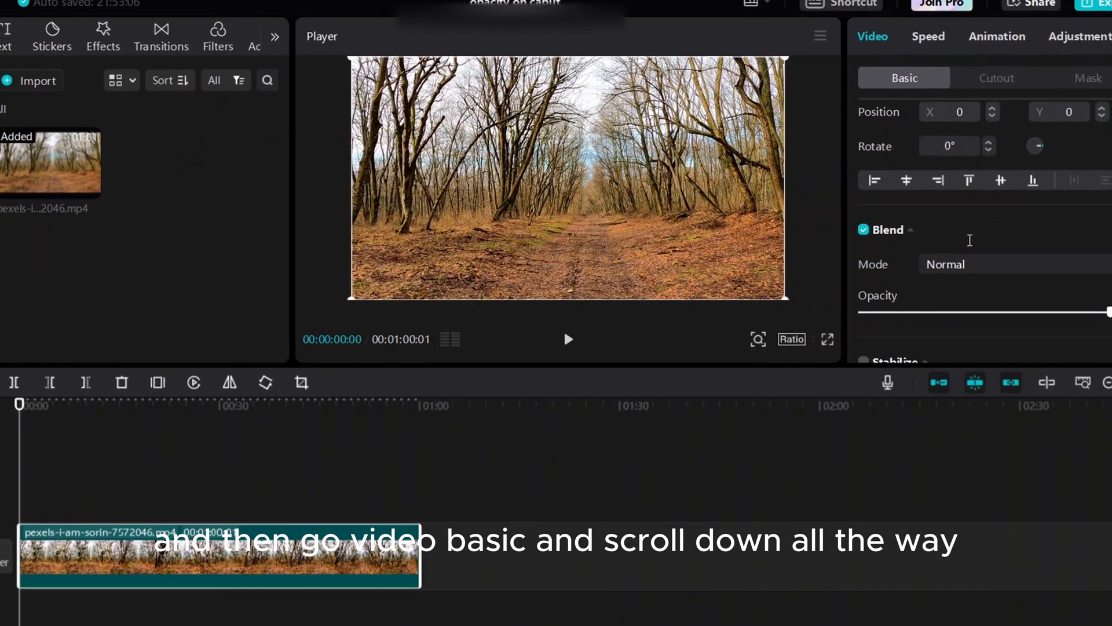
{"action": "scroll", "scroll_direction": "down", "scroll_amount": 3}
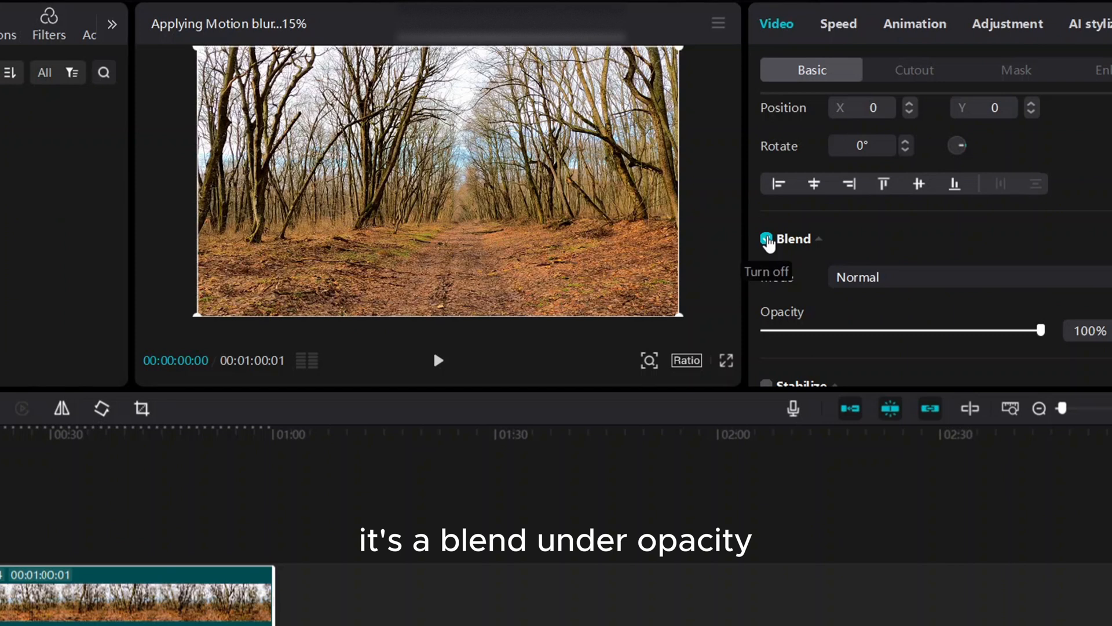
Drag the Opacity slider left so the forest clip reads 90%
{"action": "left_click", "coordinate": [766, 239]}
{"action": "type", "text": "90"}
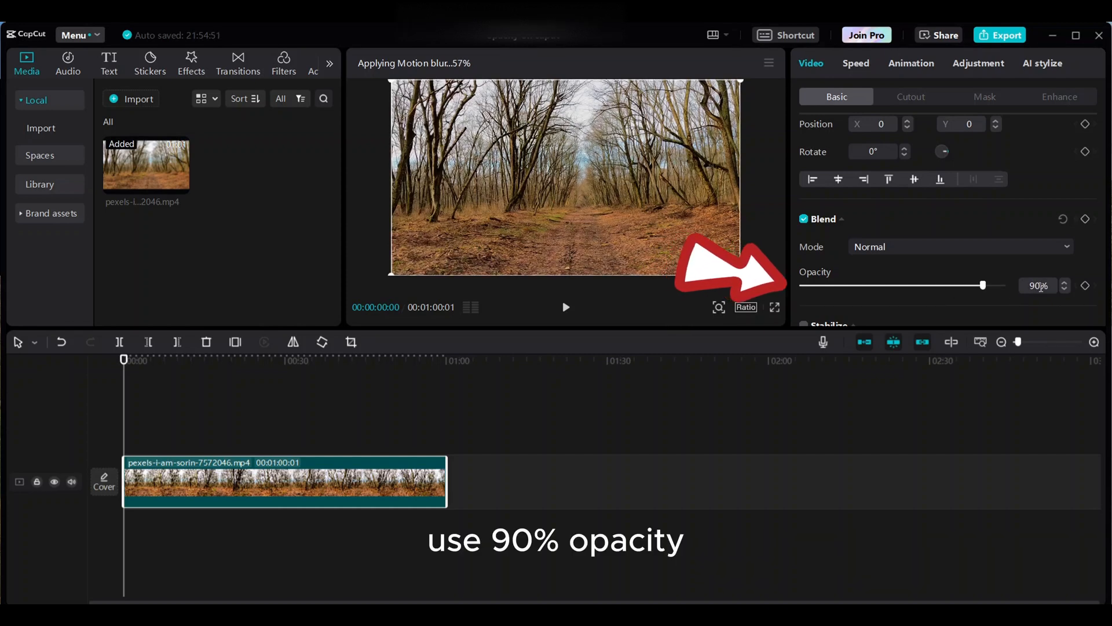
Drag the Opacity slider right so the forest clip reads 97%
{"action": "left_click", "coordinate": [1065, 282]}
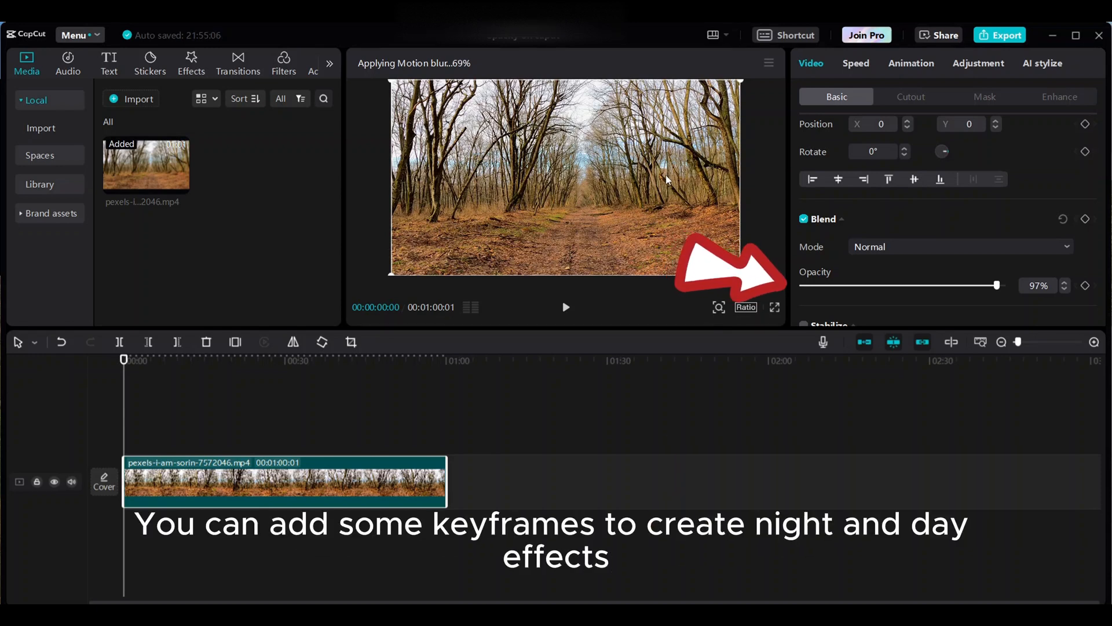
{"action": "mouse_move", "coordinate": [157, 391]}
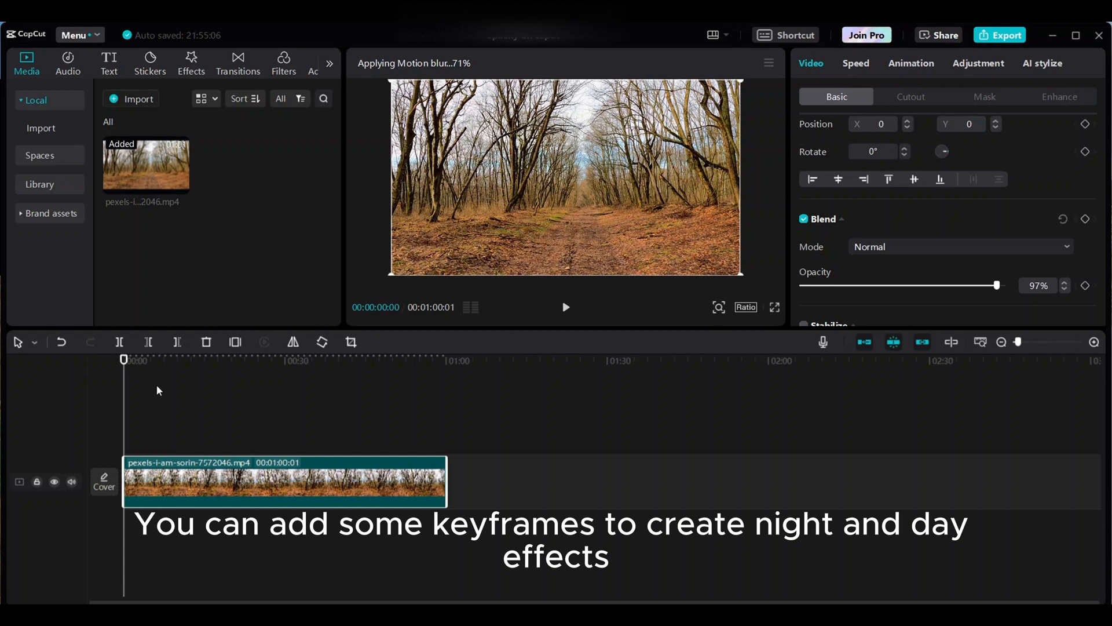